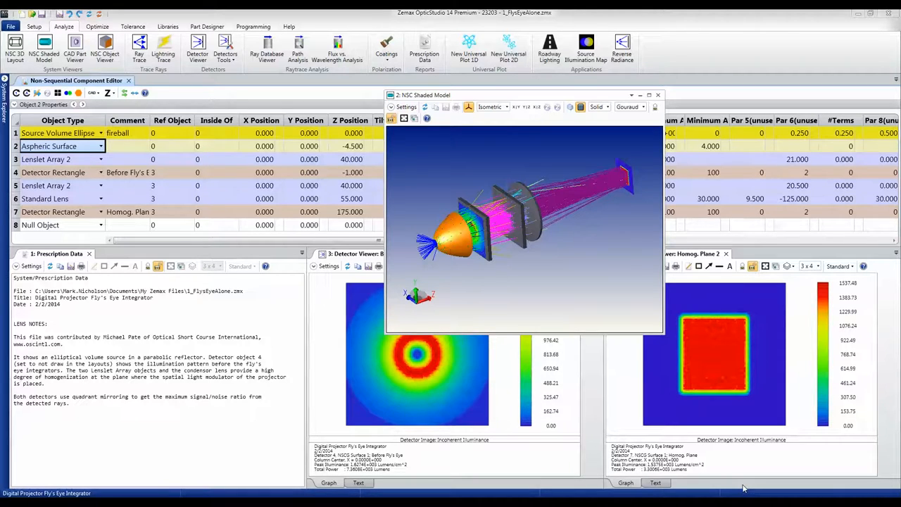
Orbit the projector model, inspect the reflector and its hole in a 3D viewer, then select the aspheric reflector
{"action": "left_click_drag", "start_coordinate": [528, 225], "coordinate": [483, 295]}
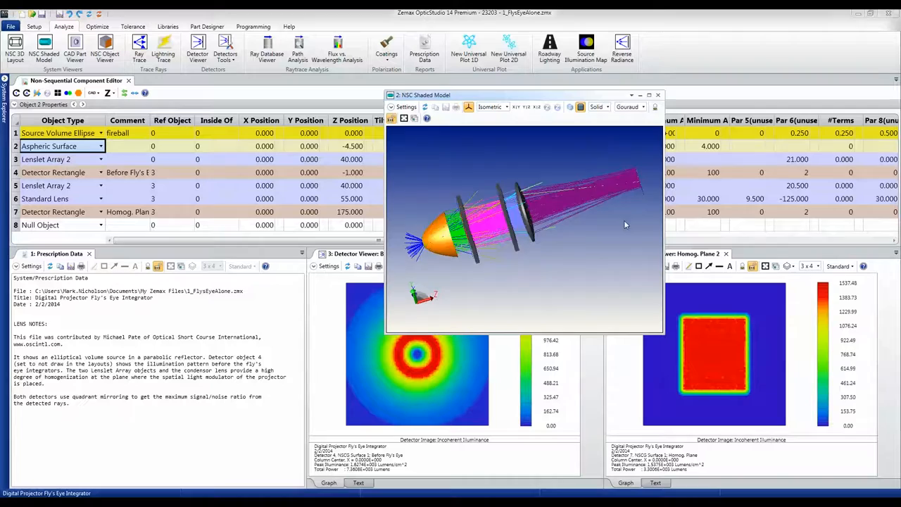
{"action": "left_click_drag", "start_coordinate": [623, 224], "coordinate": [591, 250]}
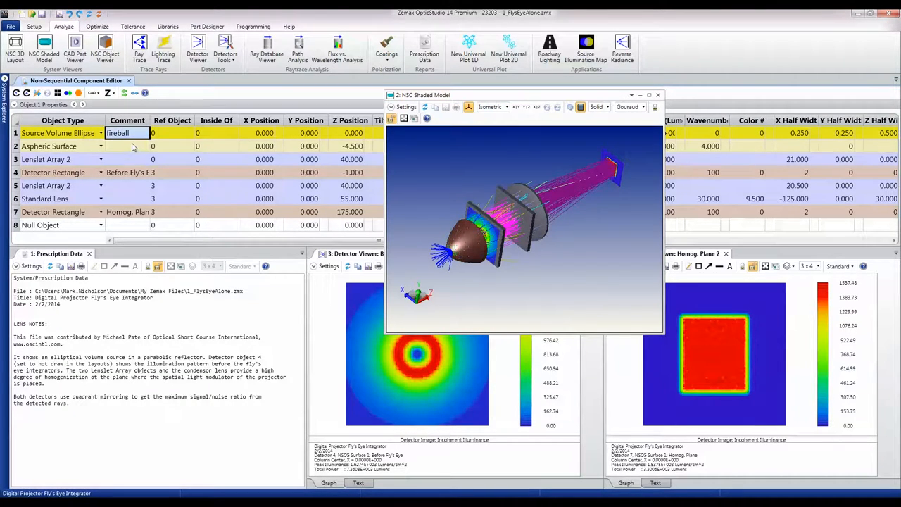
{"action": "left_click", "coordinate": [62, 145]}
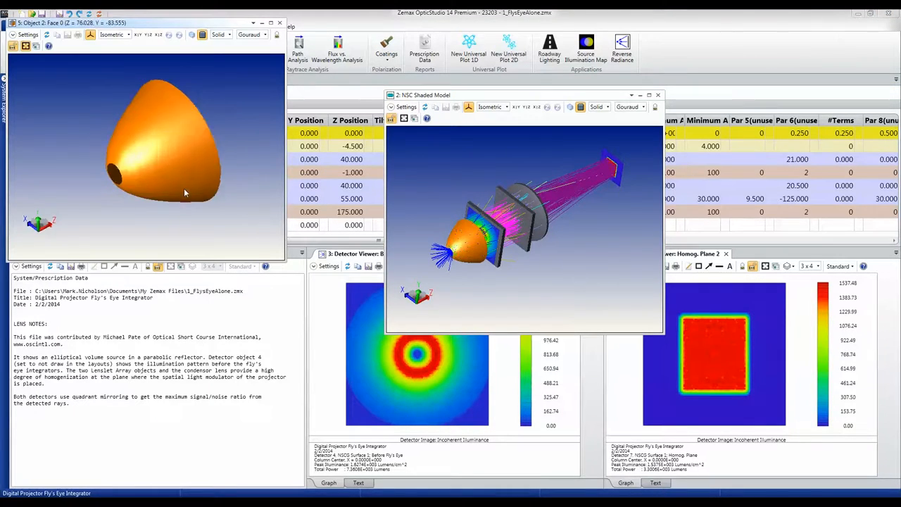
{"action": "left_click_drag", "start_coordinate": [186, 193], "coordinate": [138, 141]}
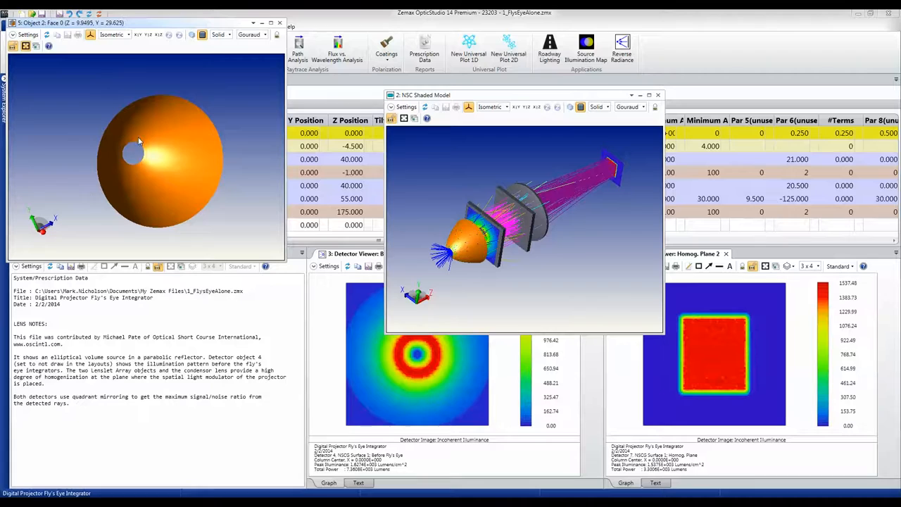
{"action": "left_click_drag", "start_coordinate": [155, 155], "coordinate": [120, 155]}
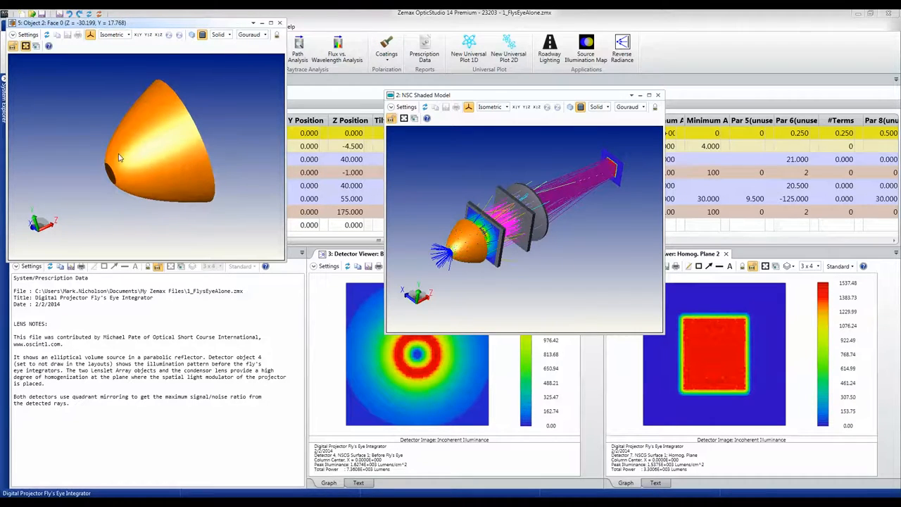
{"action": "left_click_drag", "start_coordinate": [141, 154], "coordinate": [123, 162]}
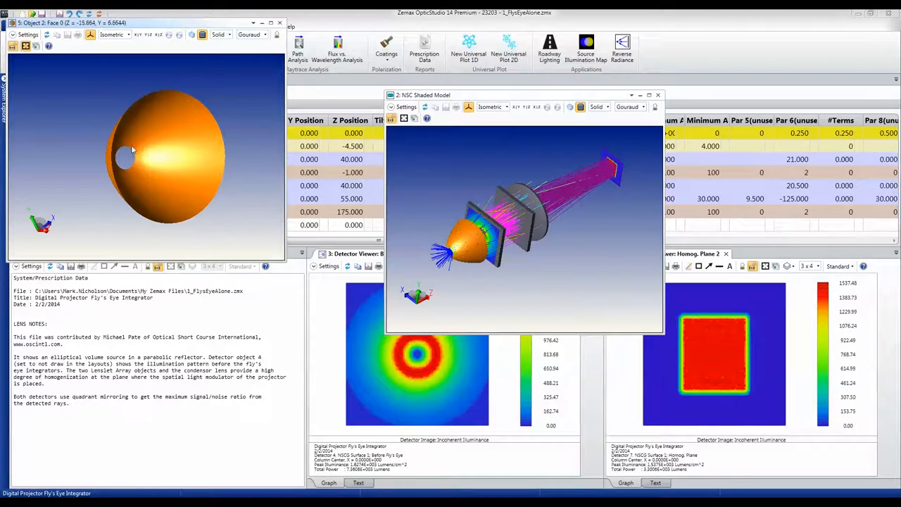
{"action": "left_click_drag", "start_coordinate": [130, 148], "coordinate": [194, 201]}
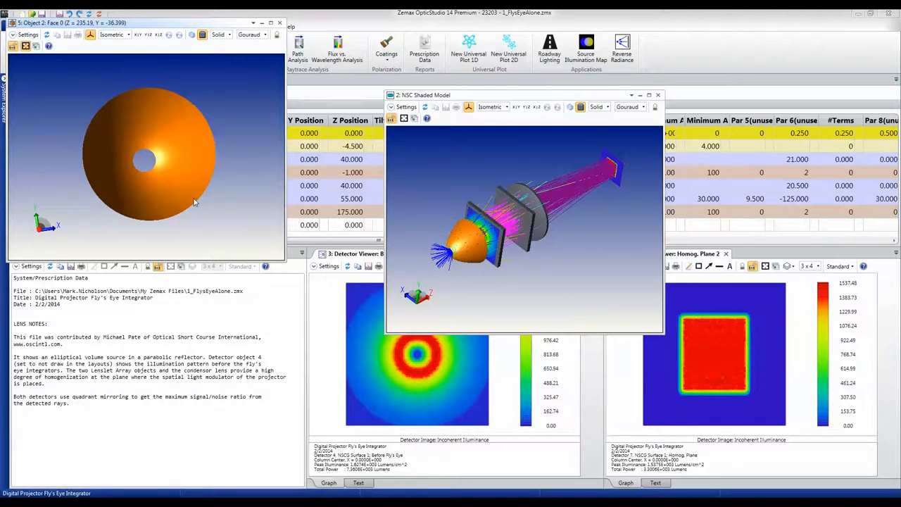
{"action": "left_click_drag", "start_coordinate": [193, 202], "coordinate": [248, 70]}
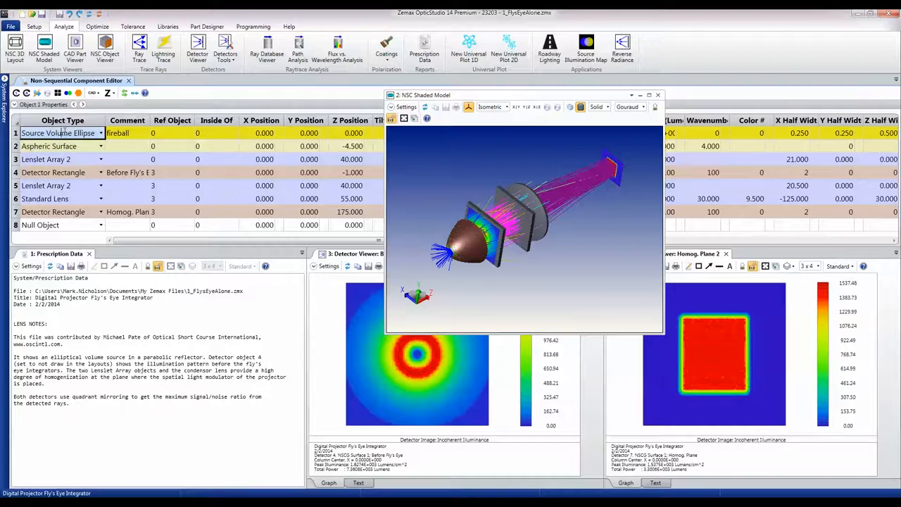
{"action": "left_click", "coordinate": [59, 146]}
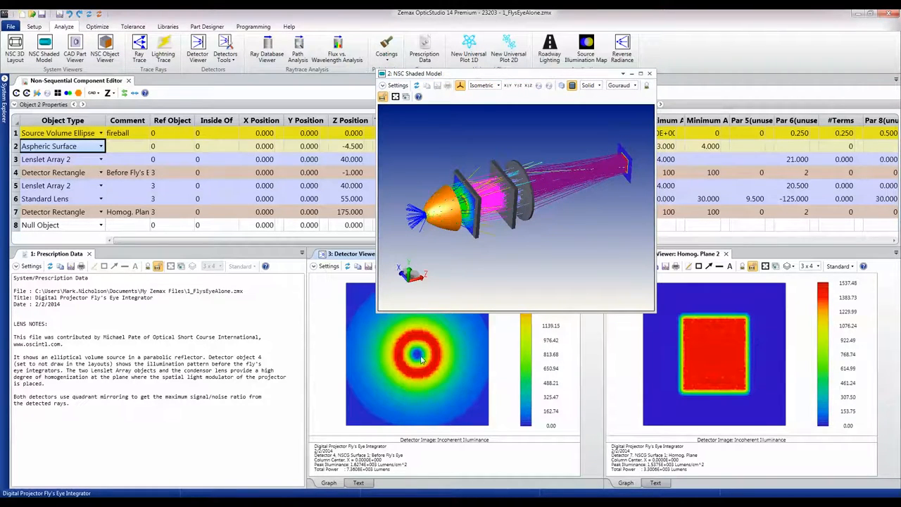
{"action": "mouse_move", "coordinate": [412, 359]}
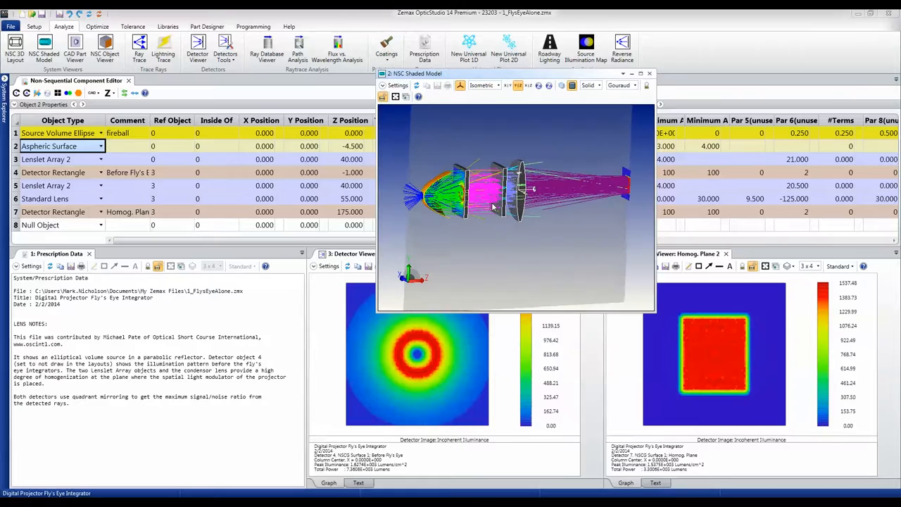
{"action": "left_click_drag", "start_coordinate": [513, 204], "coordinate": [535, 197]}
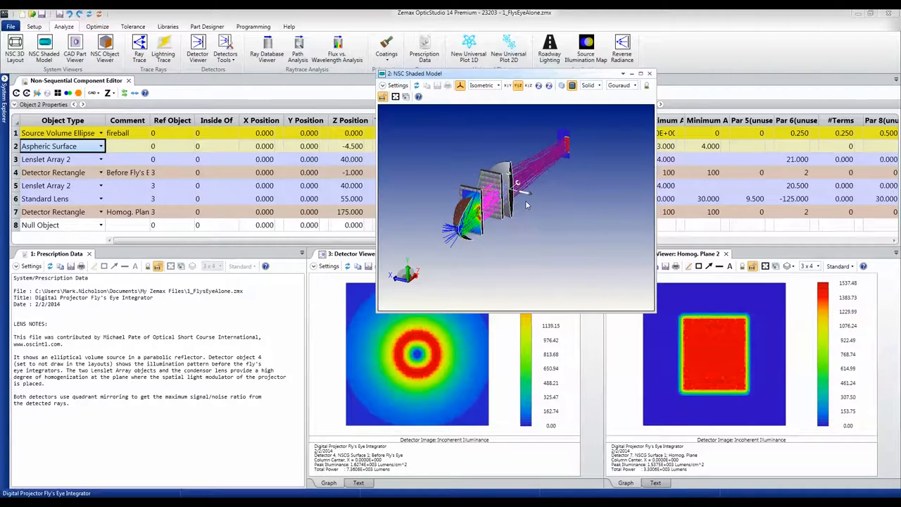
Orbit the shaded model to look along the lenses, then side-on, then back near isometric
{"action": "left_click_drag", "start_coordinate": [521, 204], "coordinate": [552, 217]}
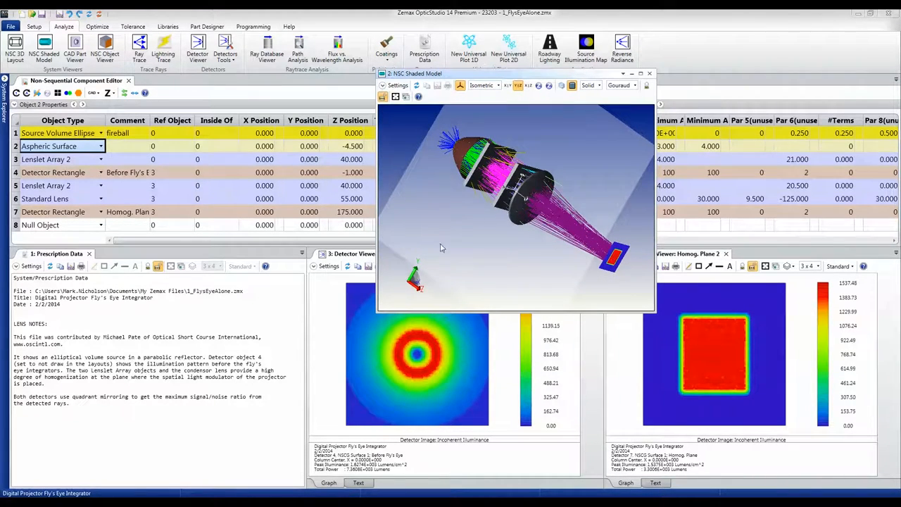
{"action": "left_click_drag", "start_coordinate": [440, 248], "coordinate": [468, 254]}
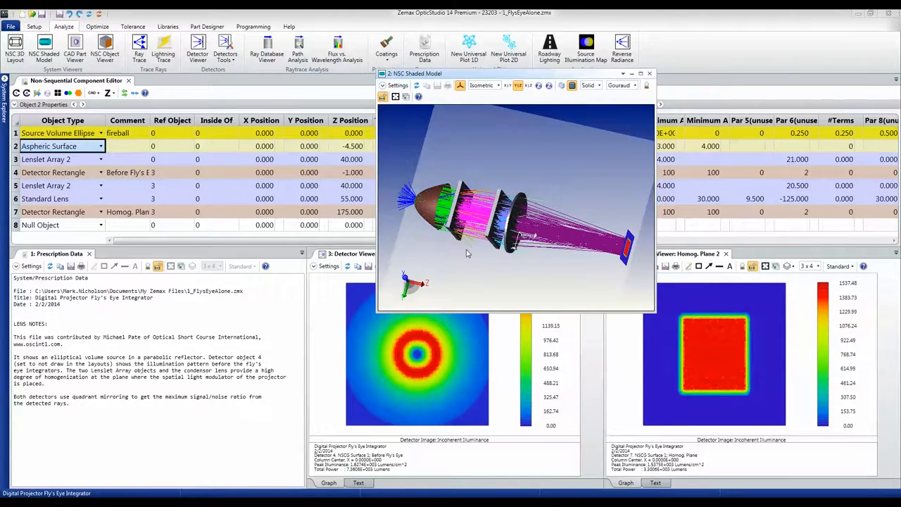
{"action": "left_click_drag", "start_coordinate": [514, 211], "coordinate": [457, 239]}
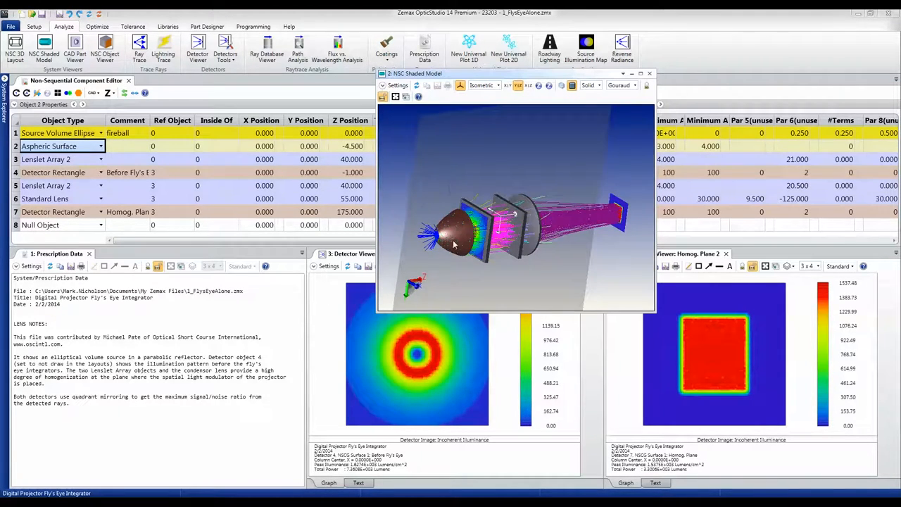
{"action": "left_click_drag", "start_coordinate": [454, 244], "coordinate": [498, 195]}
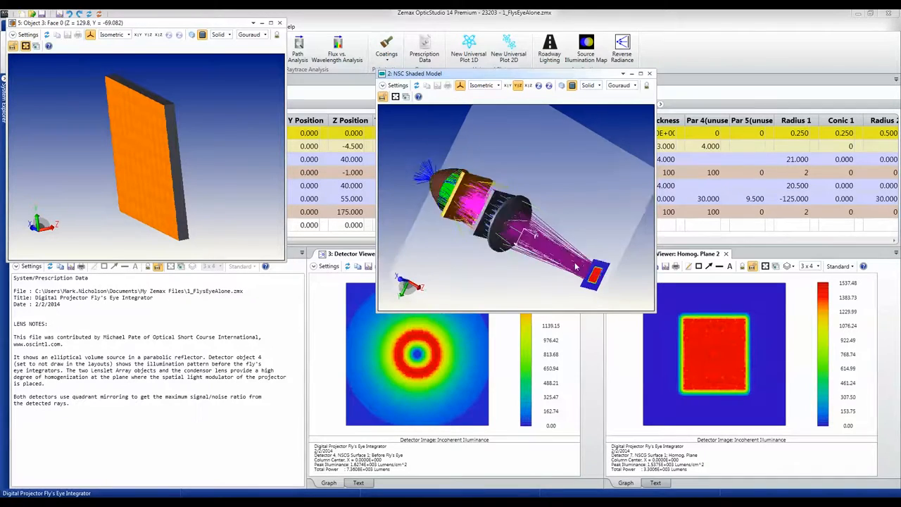
Orbit the shaded projector model to look nearly along the optical axis toward the detector
{"action": "left_click_drag", "start_coordinate": [507, 211], "coordinate": [535, 239]}
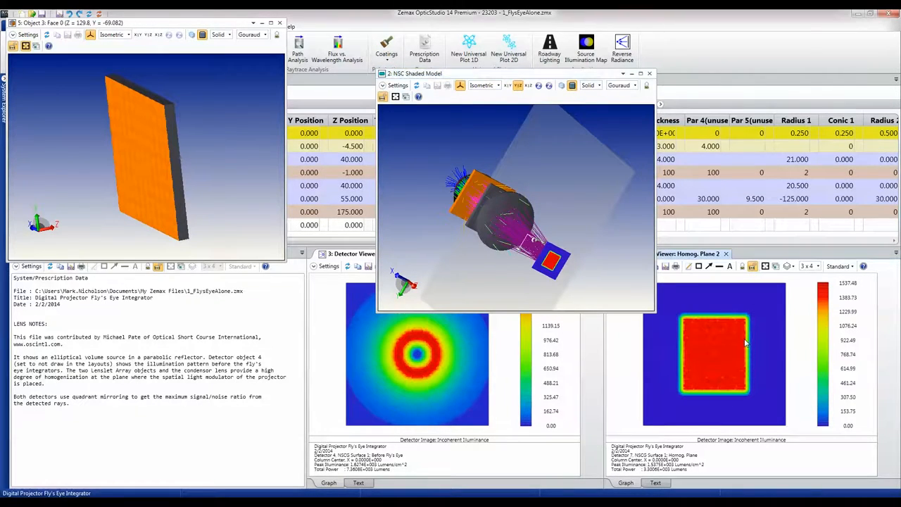